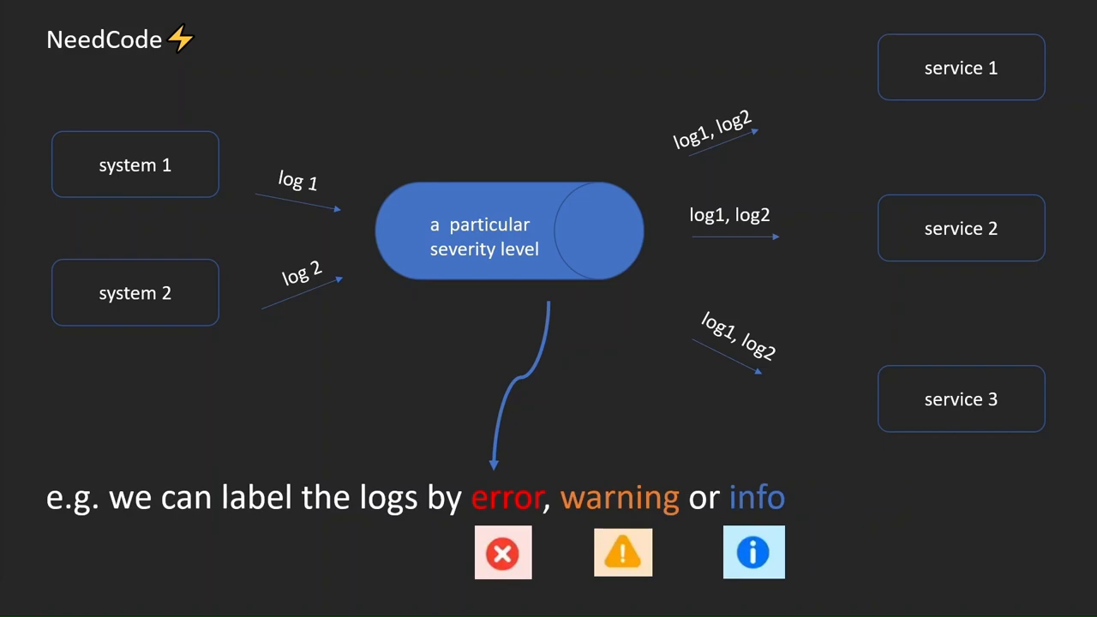
# Step: Advance the slideshow to the step where service 3 aggregates logs for analytics with a 77% gauge
pyautogui.press('Right')
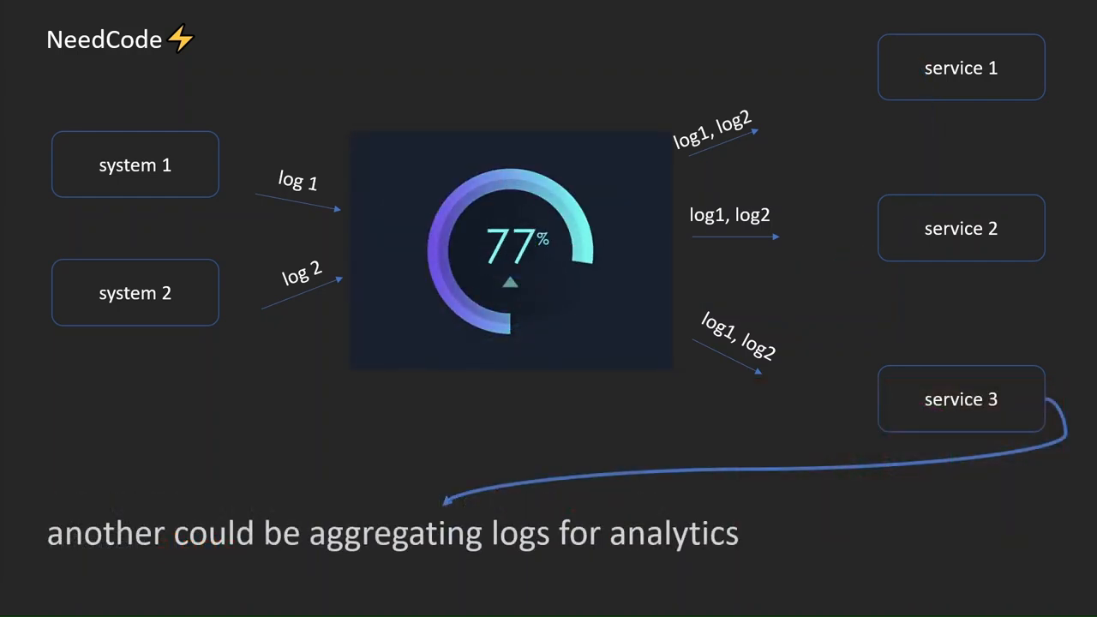